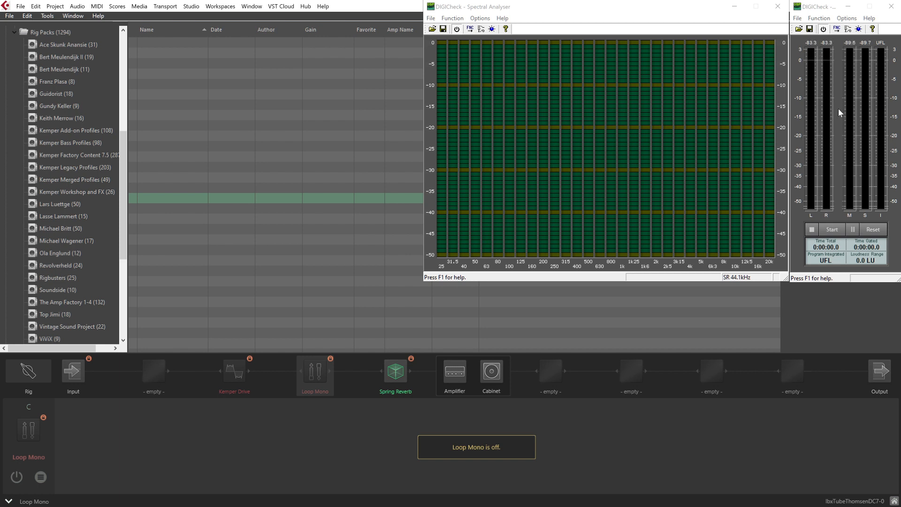
mouse_move(850, 106)
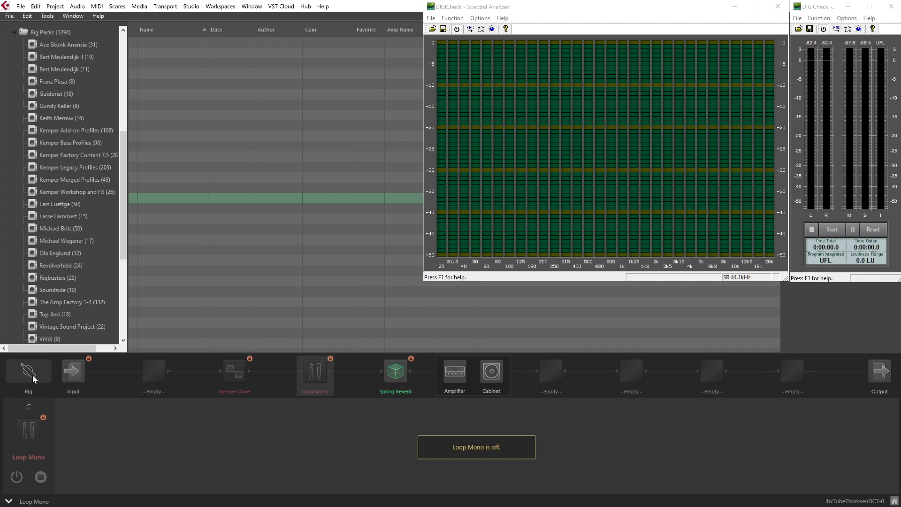
Select the Input block to show its Noise Gate and Clean, Dist and Reamp sensitivity values.
left_click(73, 371)
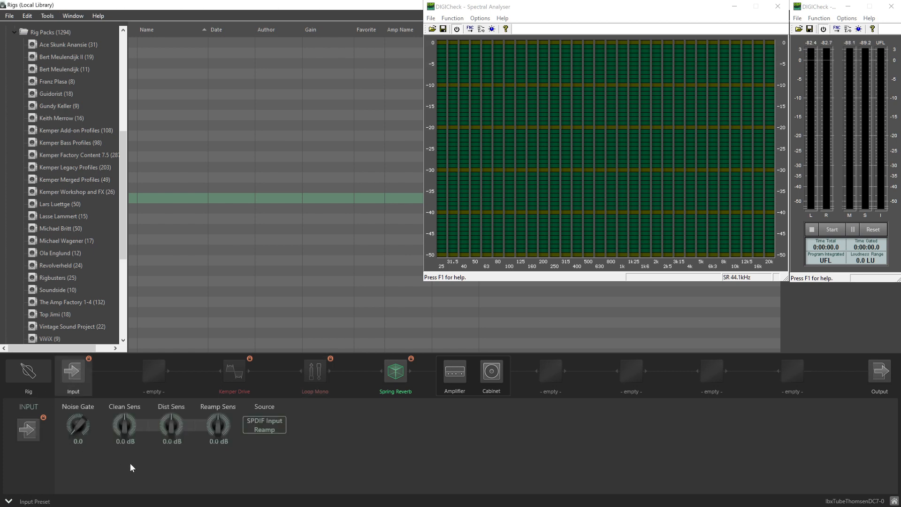
mouse_move(125, 423)
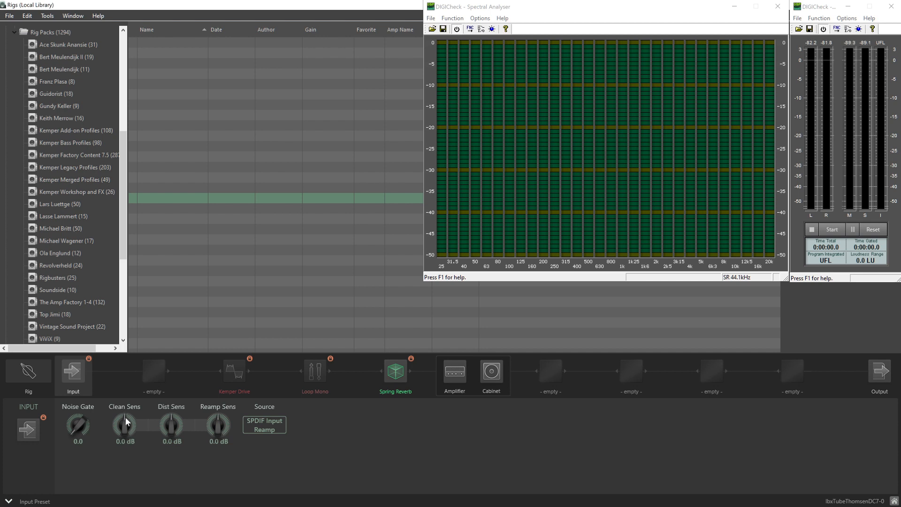
mouse_move(224, 426)
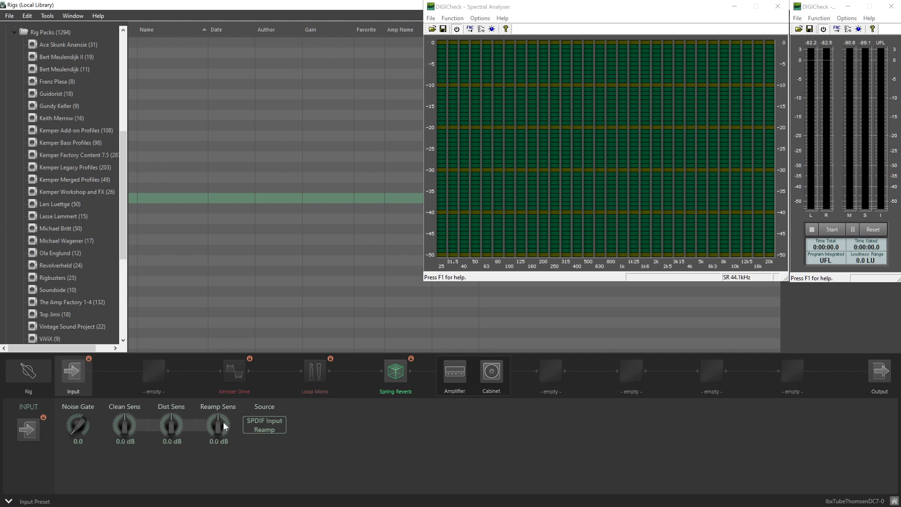
mouse_move(83, 430)
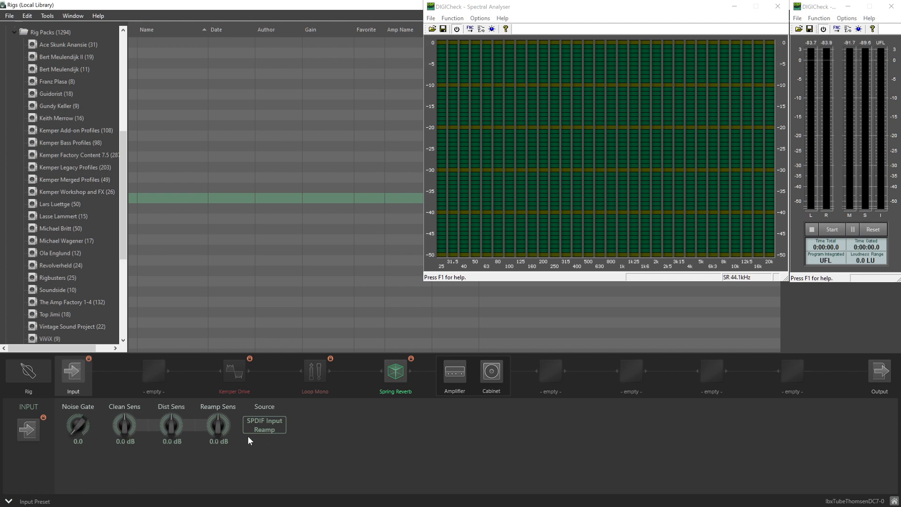
mouse_move(271, 434)
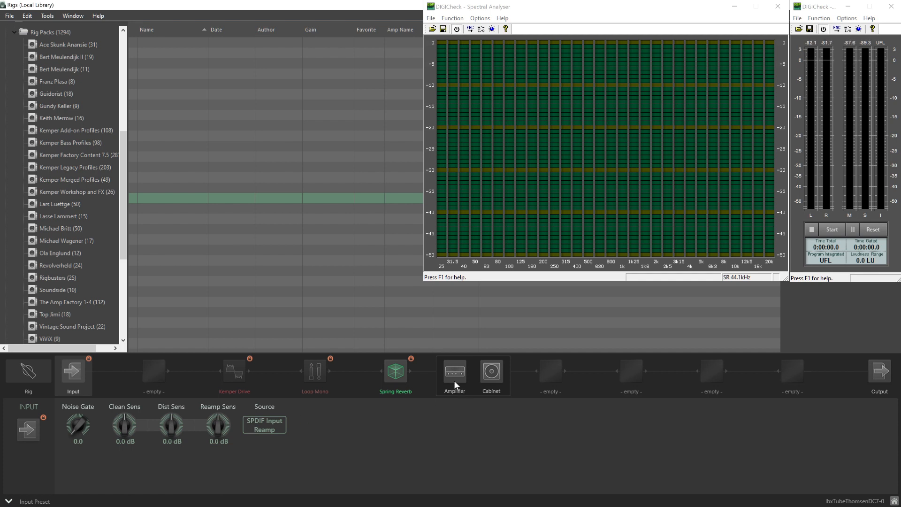
Select the Amplifier block to show the TubeThomsen Defcon-7 settings: gain 2.0, definition 4.4.
left_click(454, 373)
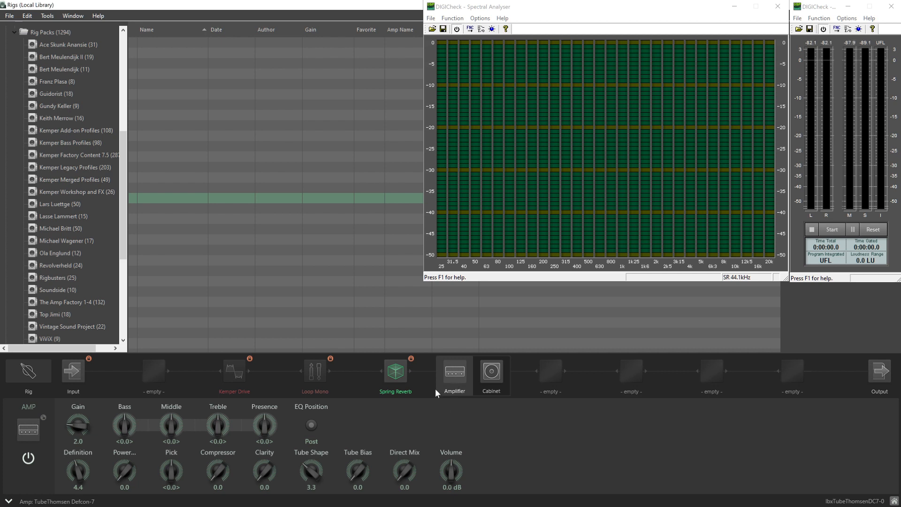
mouse_move(419, 418)
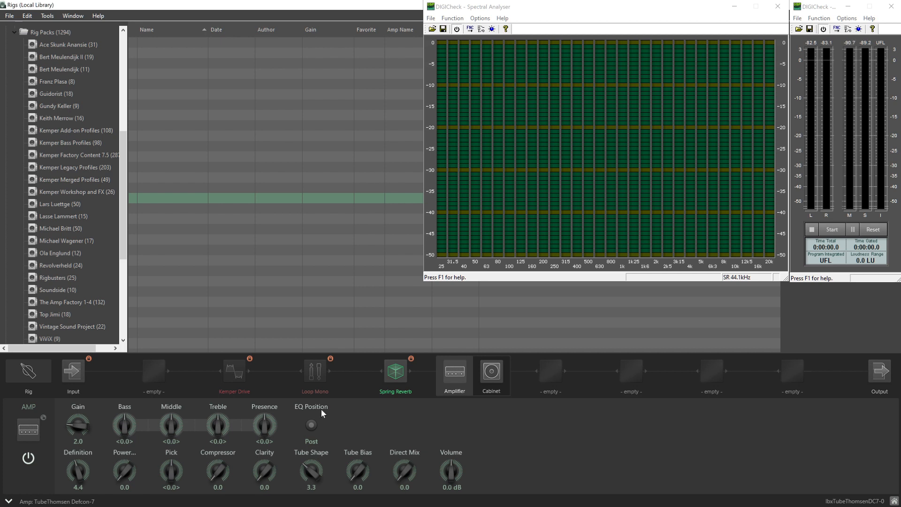
mouse_move(79, 441)
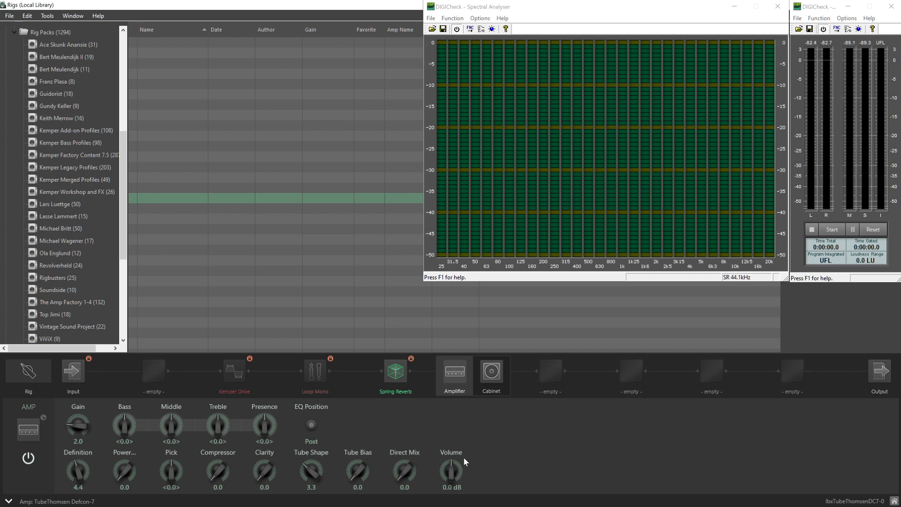
mouse_move(422, 424)
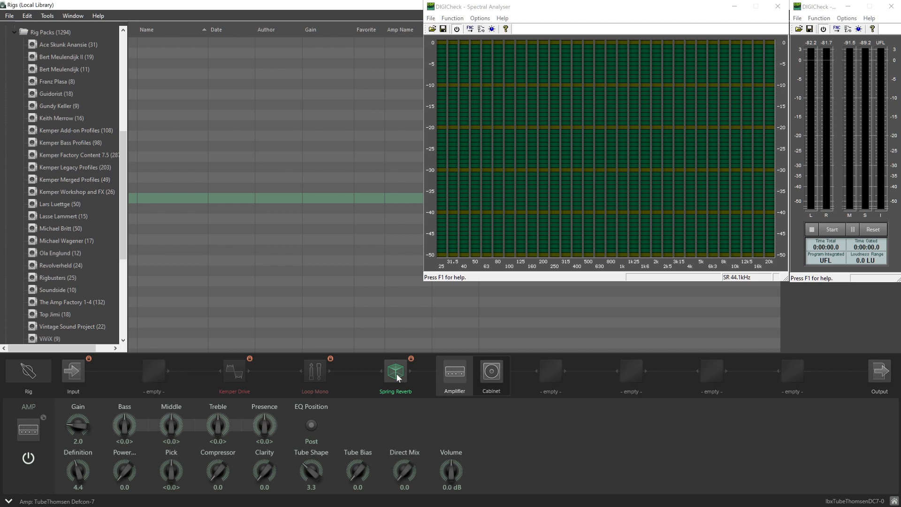
mouse_move(247, 383)
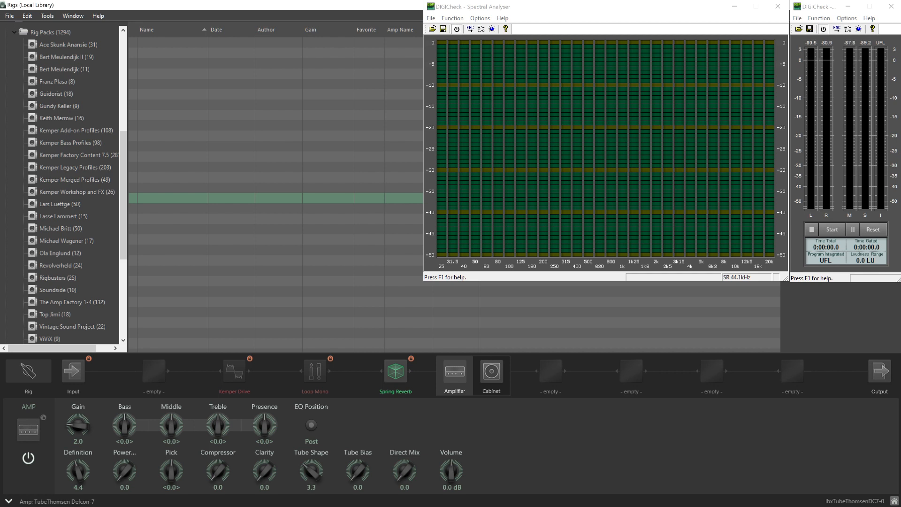
mouse_move(449, 414)
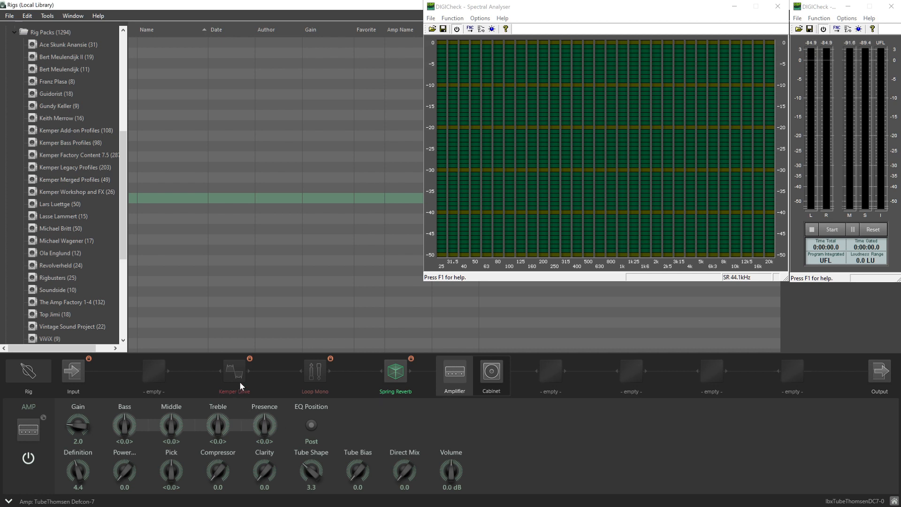
Switch the Kemper Drive on to check its knobs, then bypass it and select Loop Mono.
left_click(234, 373)
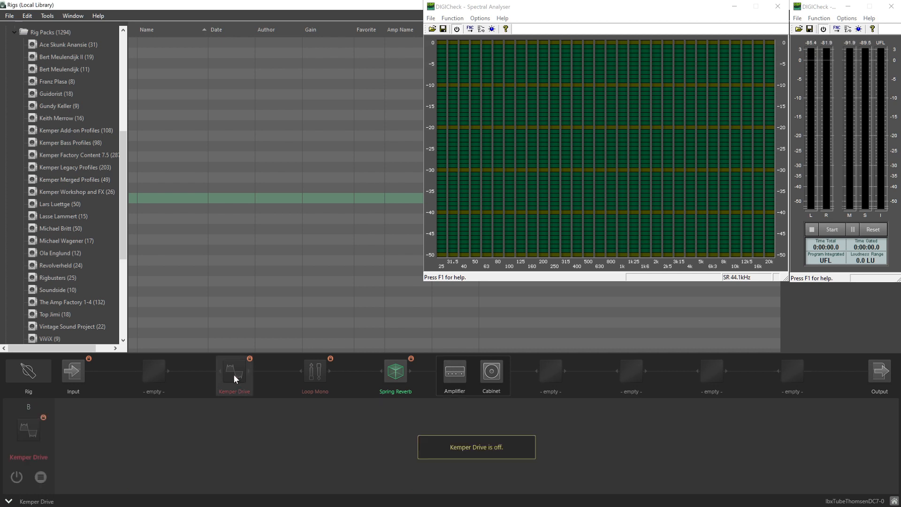
left_click(235, 375)
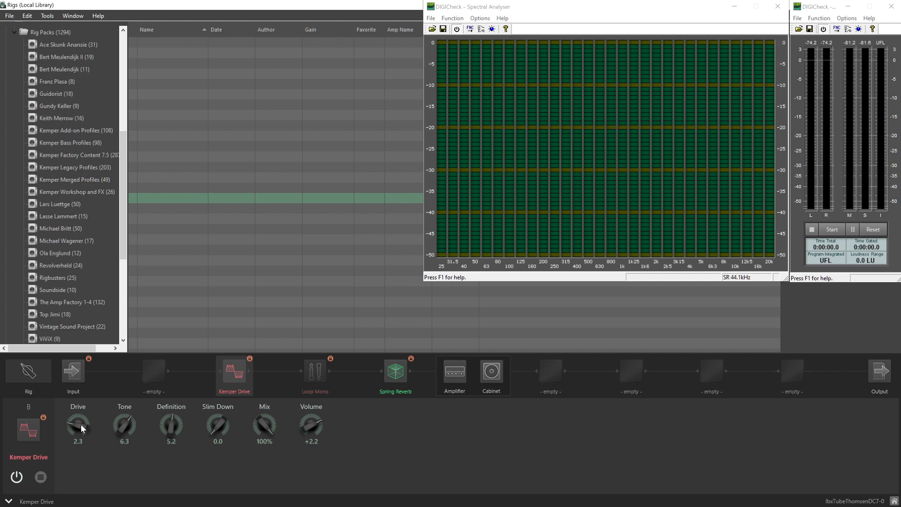
mouse_move(249, 478)
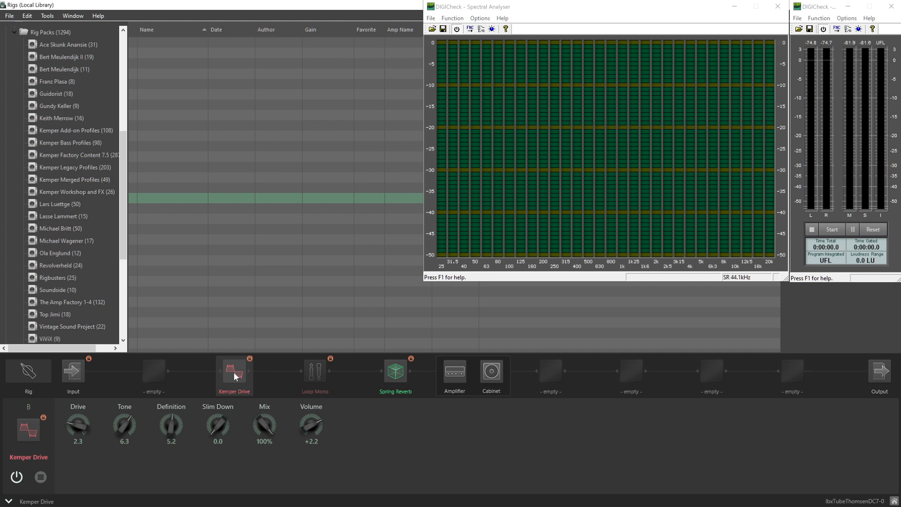
left_click(315, 373)
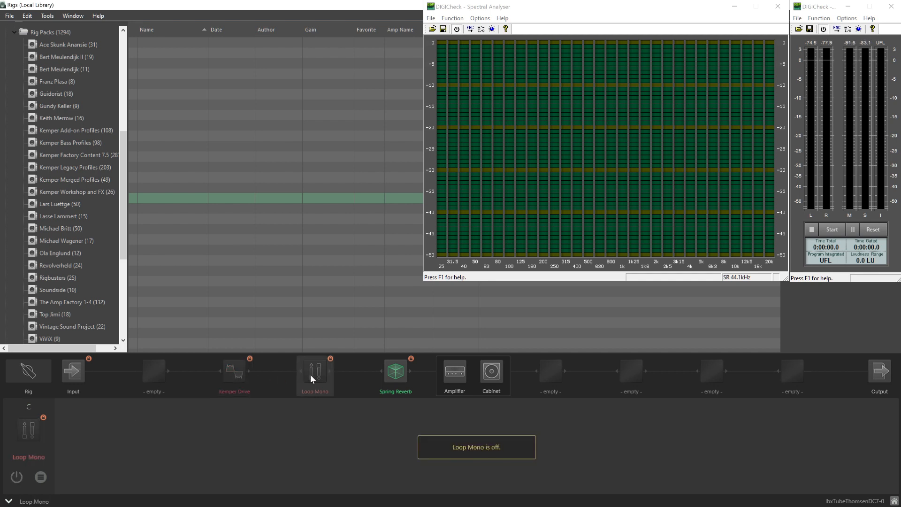
left_click(314, 372)
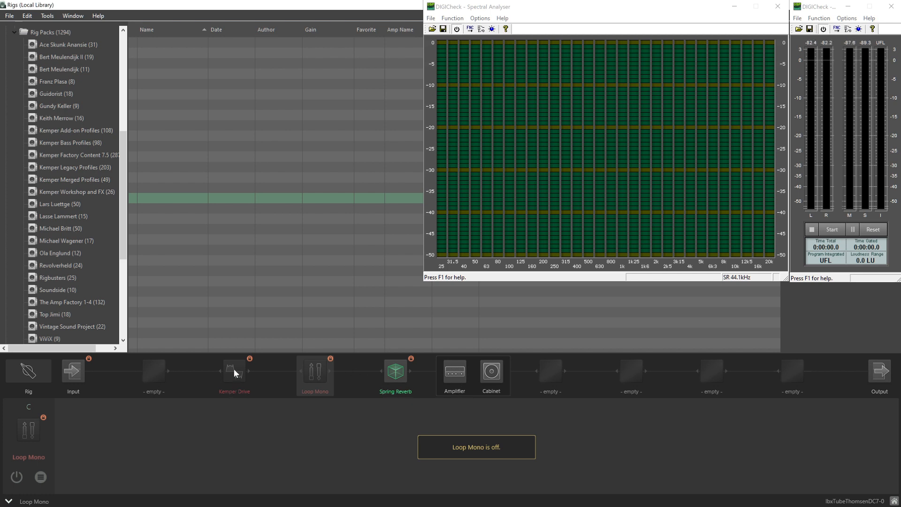
mouse_move(308, 380)
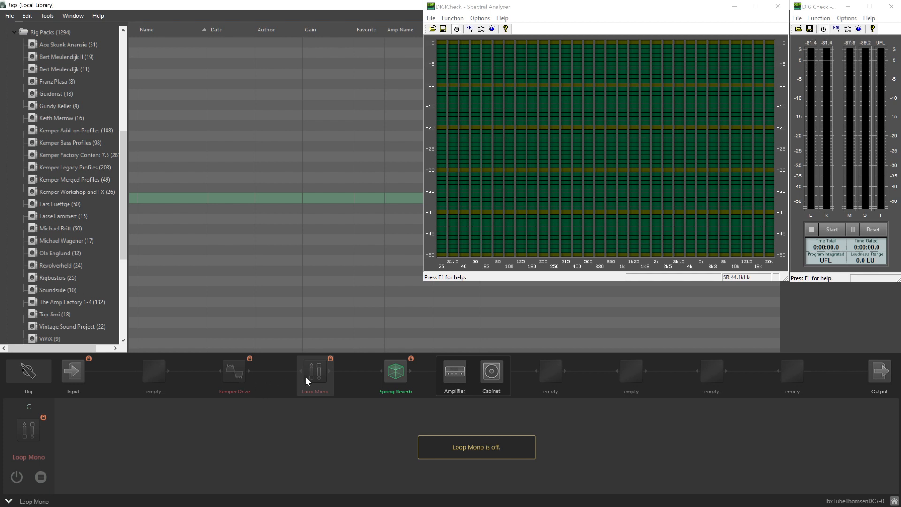
mouse_move(252, 377)
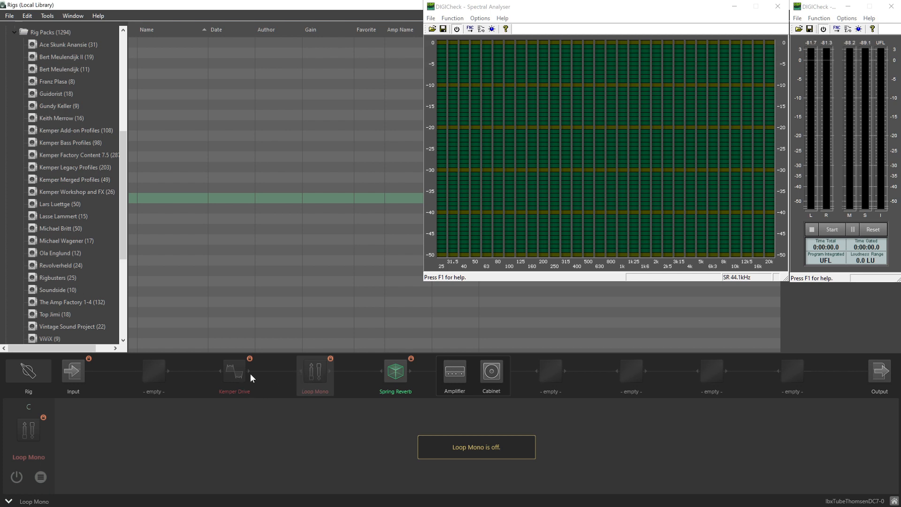
mouse_move(306, 430)
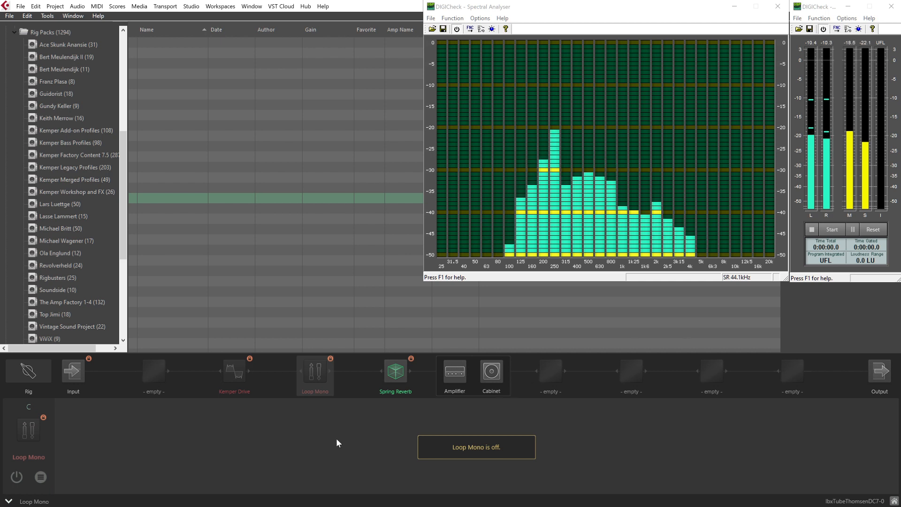
mouse_move(327, 419)
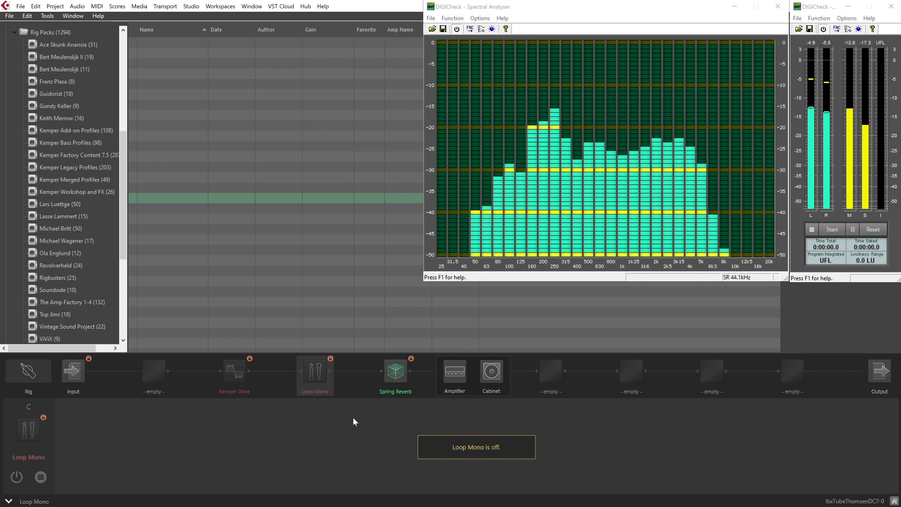
mouse_move(326, 417)
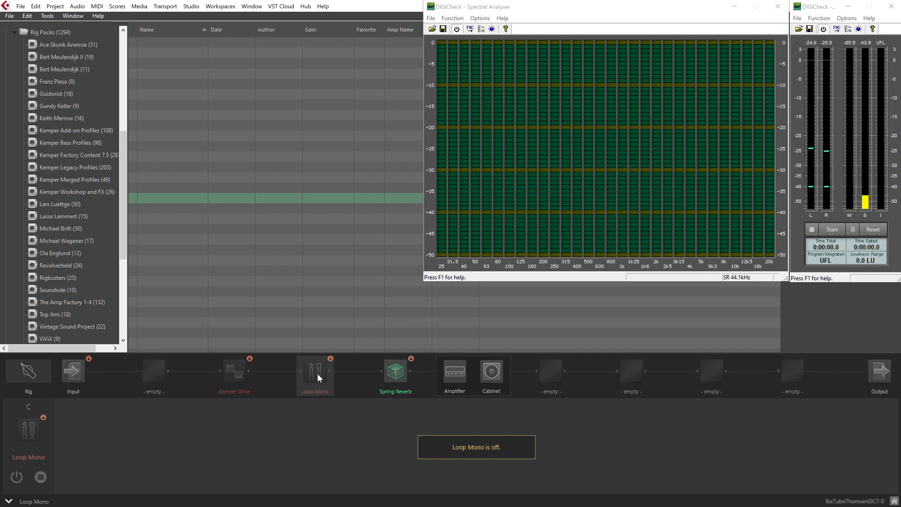
Enable Loop Mono, routing Send 2 to Return 3 at 100% Mix, Pre position.
left_click(315, 375)
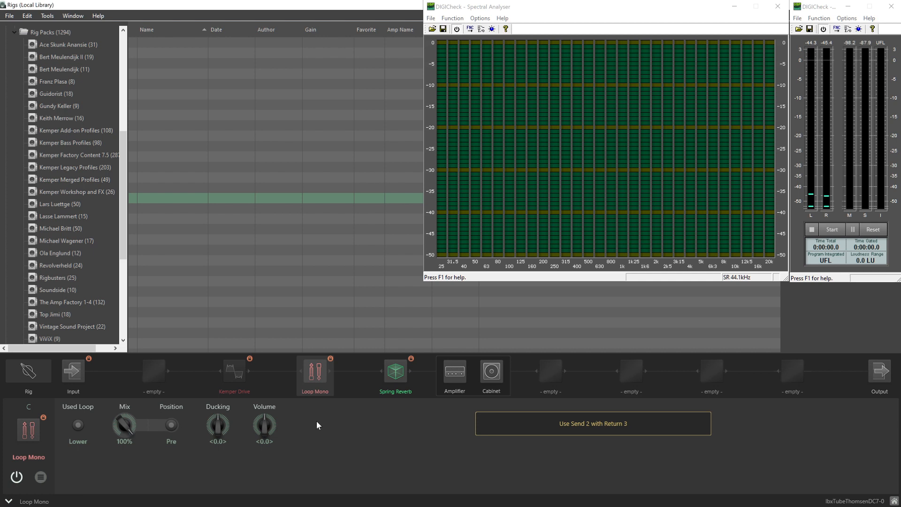
mouse_move(325, 447)
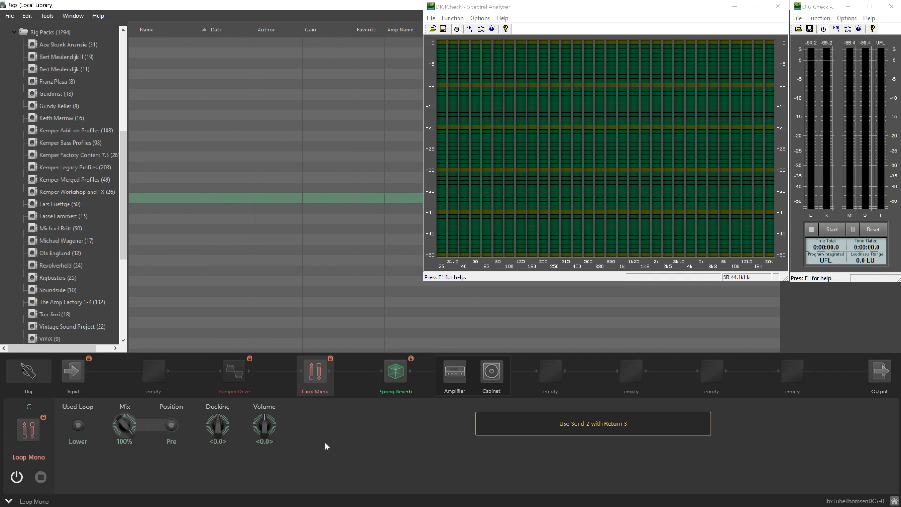
mouse_move(764, 490)
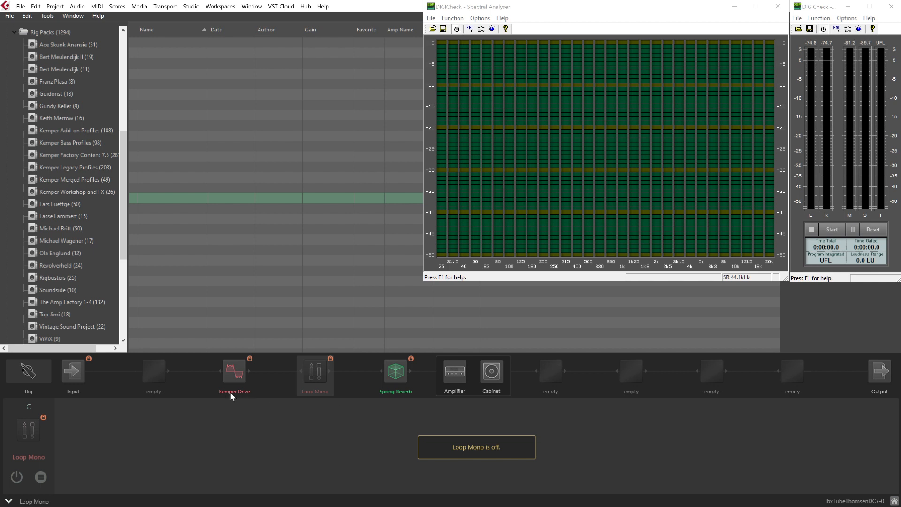
Show the Kemper Drive settings and lower its Volume from +2.2 to -0.6.
left_click(233, 372)
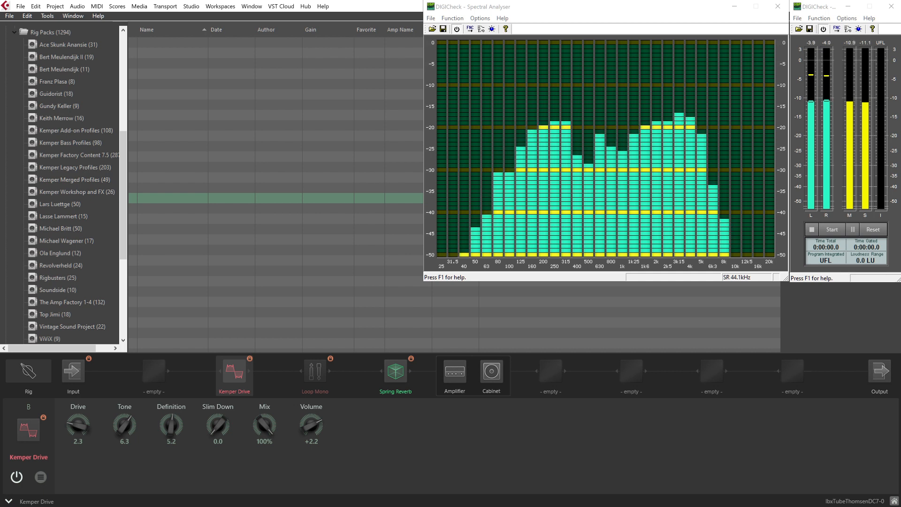
left_click(16, 476)
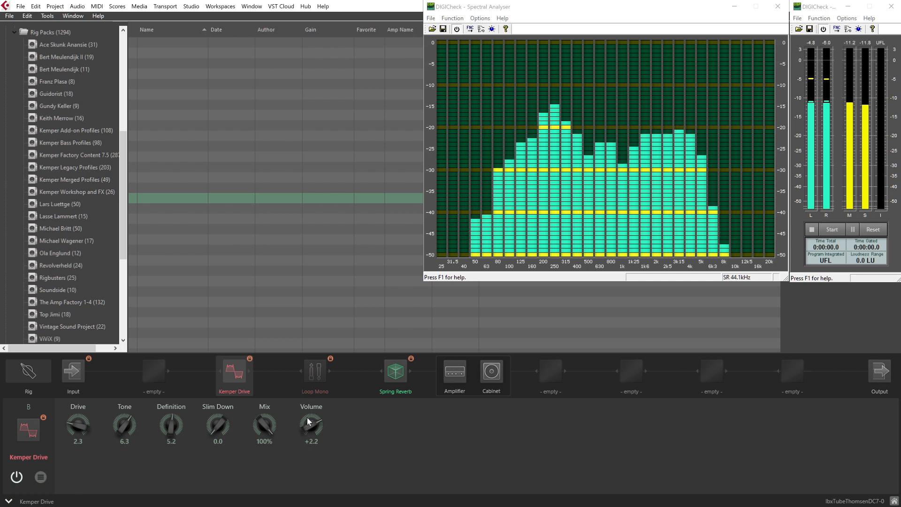
left_click_drag(311, 425, 310, 414)
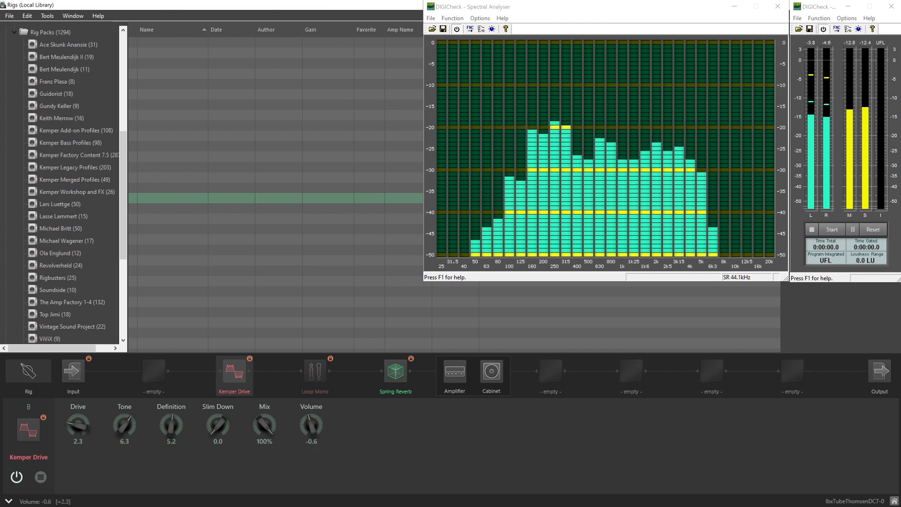
Raise the Kemper Drive Volume to +2.3, then settle it around +2.1.
left_click_drag(311, 425, 311, 402)
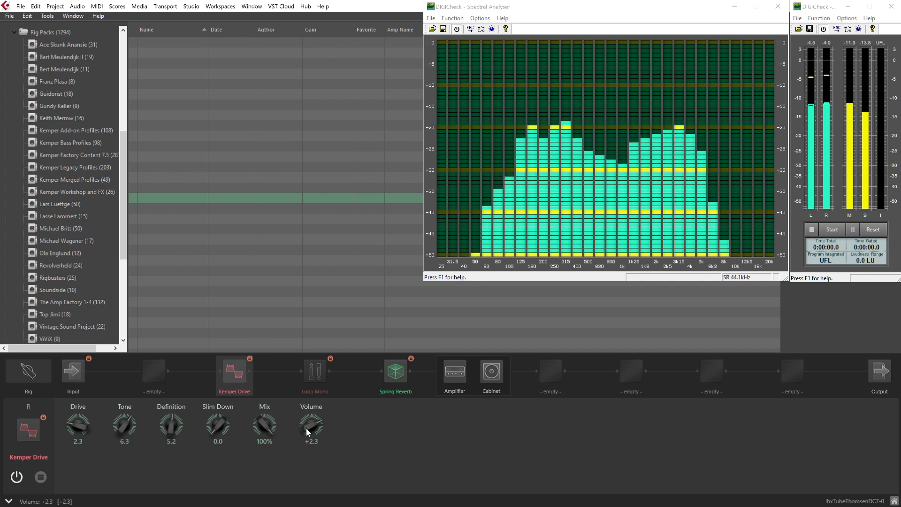
left_click_drag(310, 425, 310, 411)
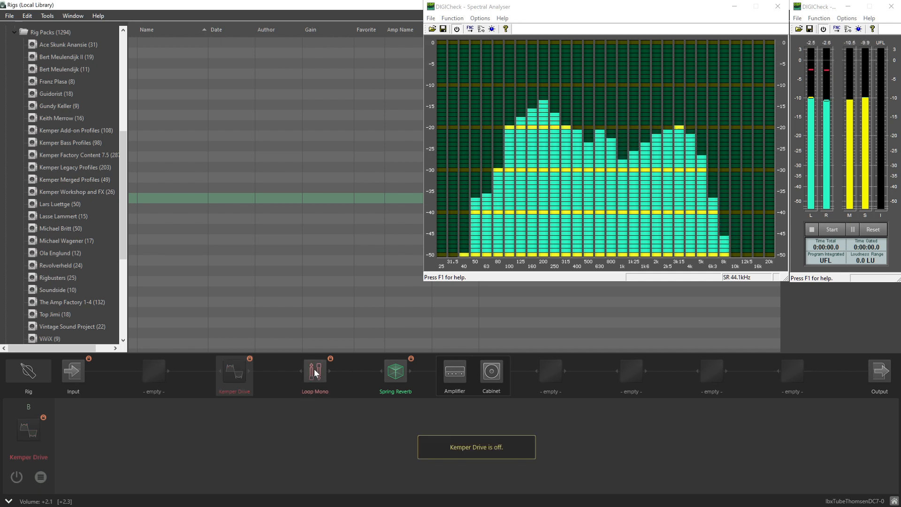
Select Loop Mono to show lower loop, 100% Mix, Pre position and 0.0 Volume.
left_click(315, 372)
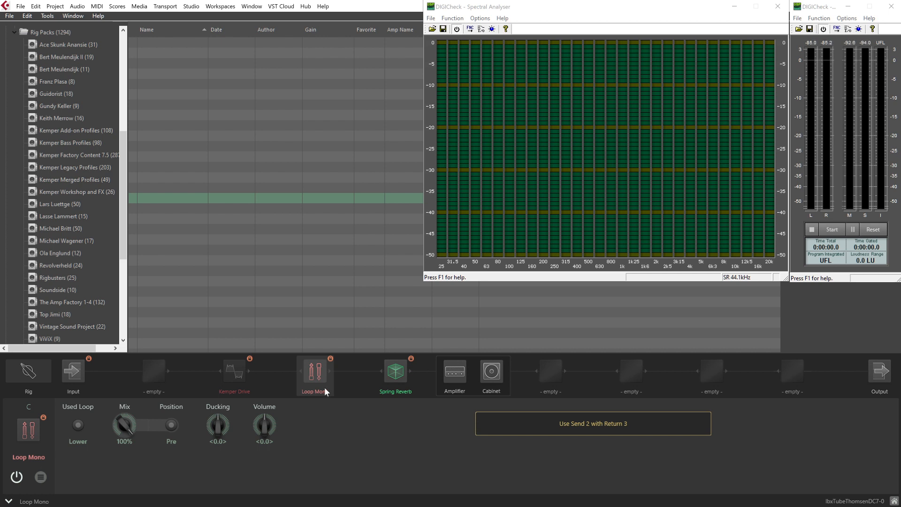
Switch Kemper Drive on at Volume +2.1, bypass Loop Mono, and reselect the drive.
left_click(234, 372)
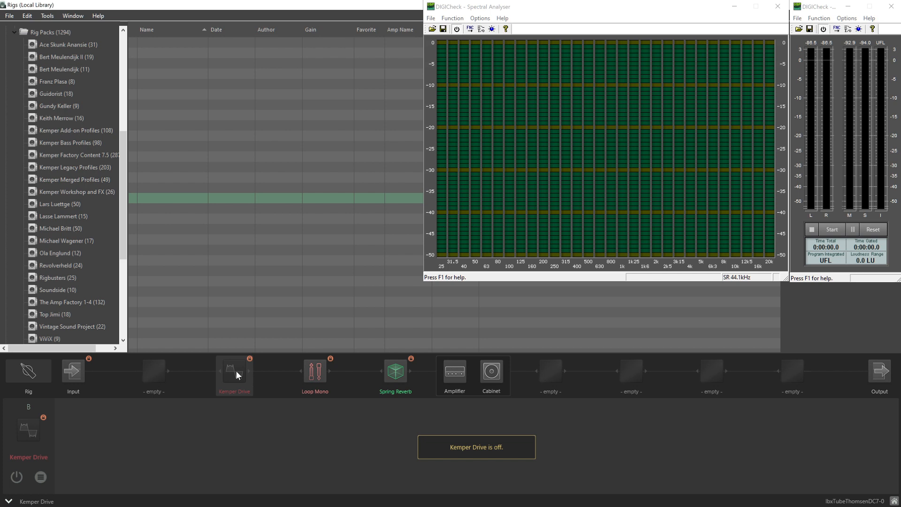
left_click(234, 372)
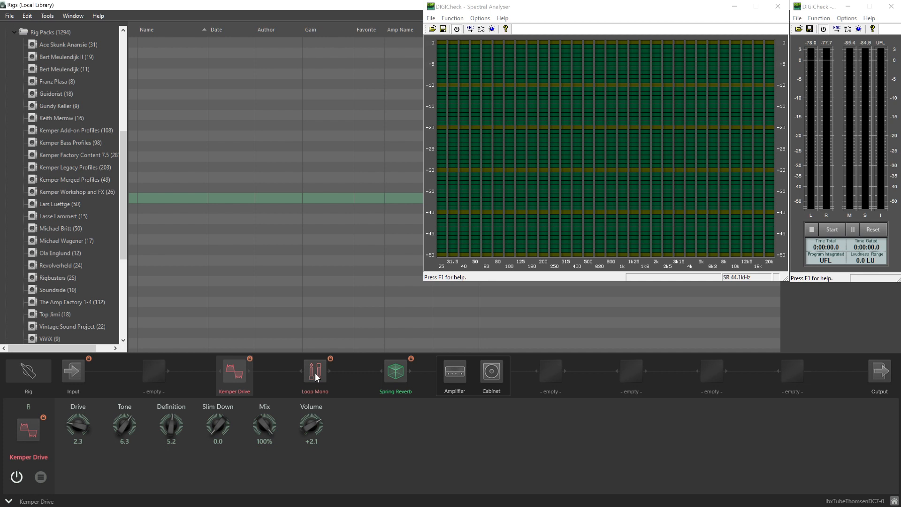
left_click(315, 375)
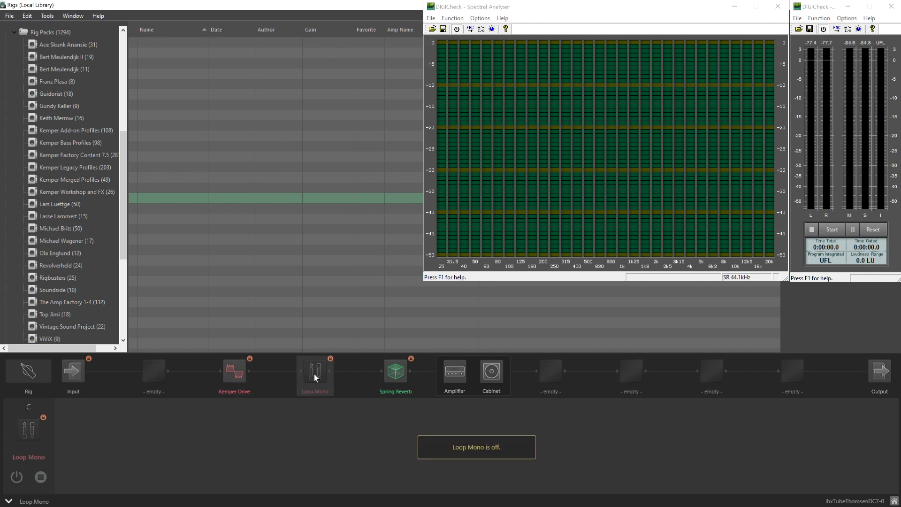
left_click(234, 370)
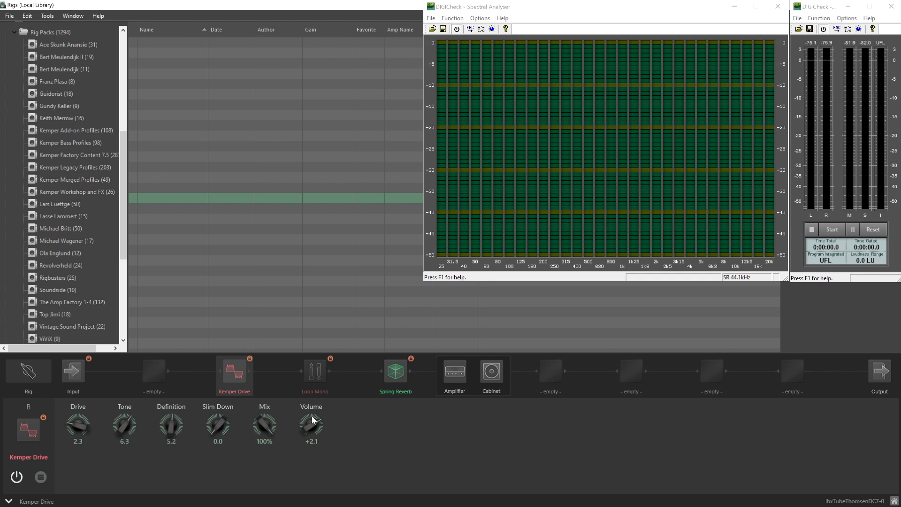
mouse_move(321, 432)
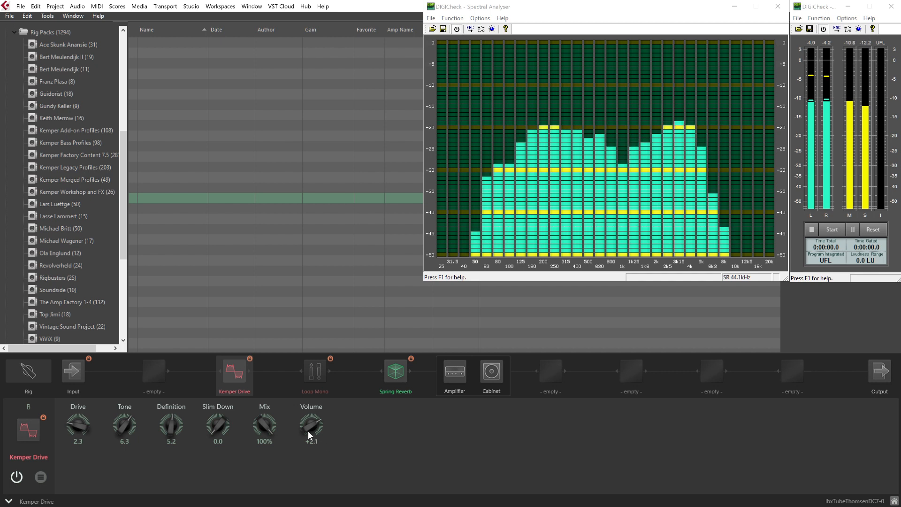
Sweep the Kemper Drive Volume to +5.0, +2.7, +5.0 again, ending at +2.2.
left_click_drag(310, 425, 310, 414)
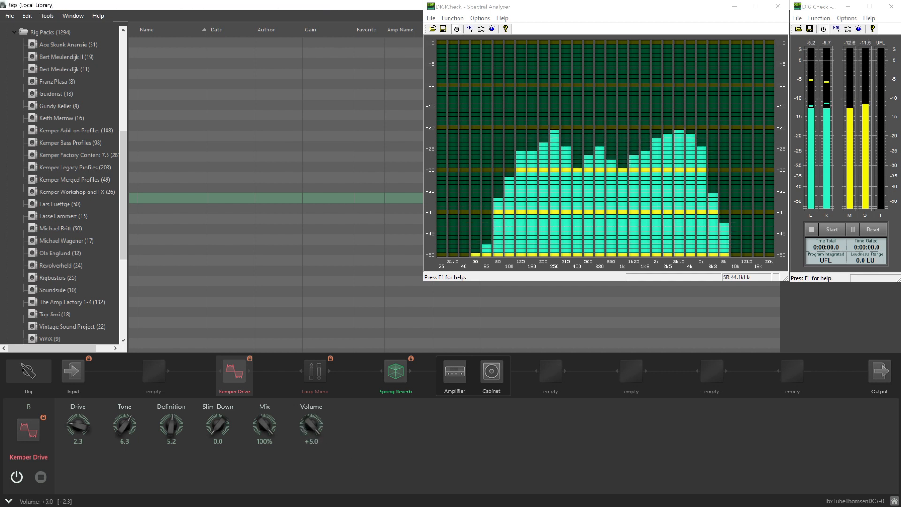
left_click_drag(312, 425, 312, 443)
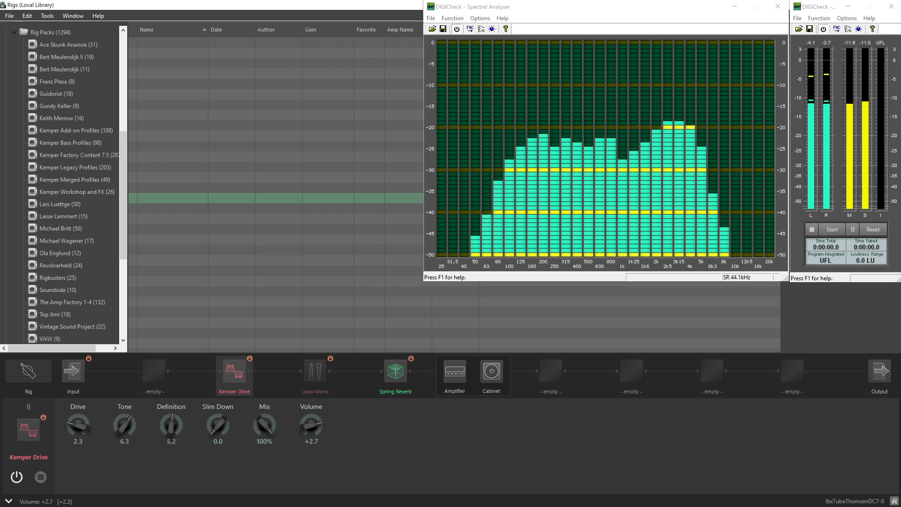
left_click_drag(311, 427, 311, 414)
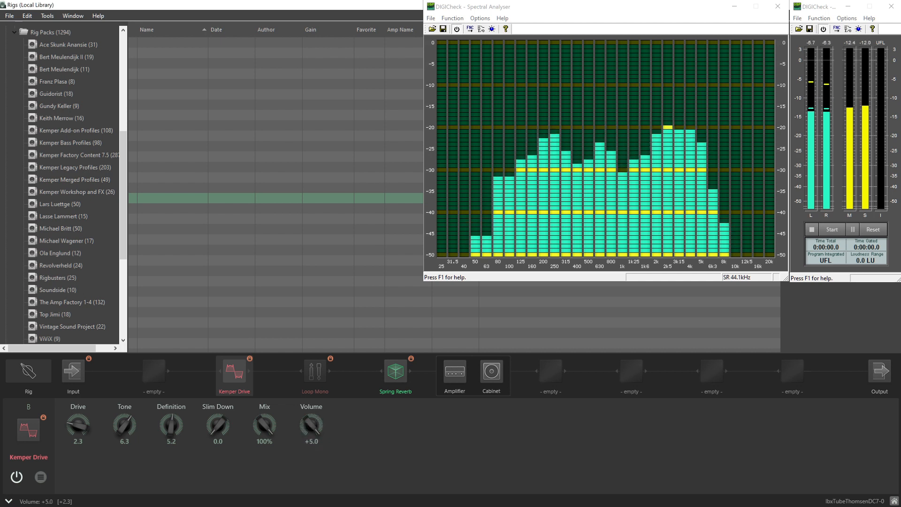
left_click_drag(310, 425, 311, 436)
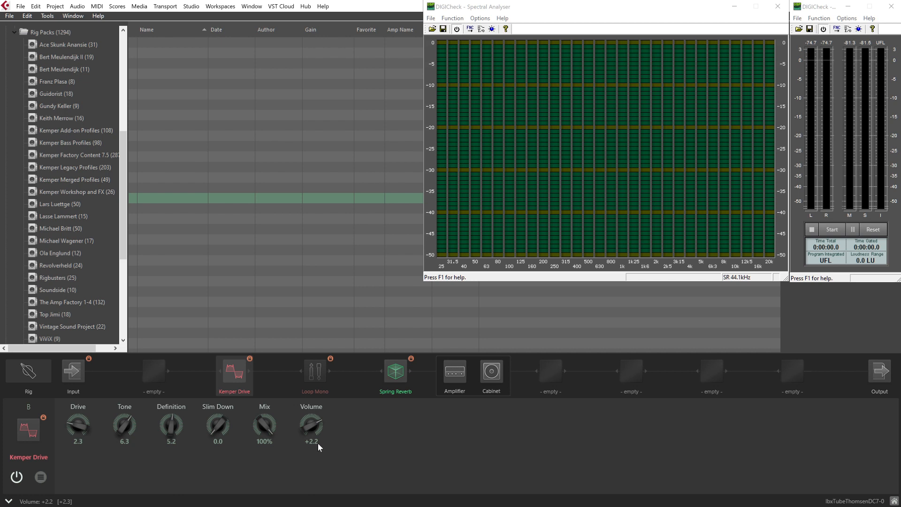
mouse_move(325, 416)
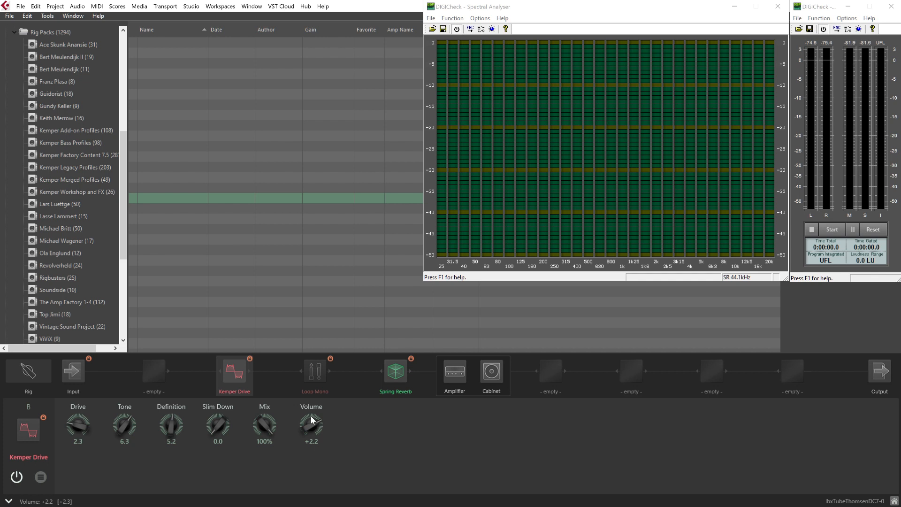
mouse_move(324, 434)
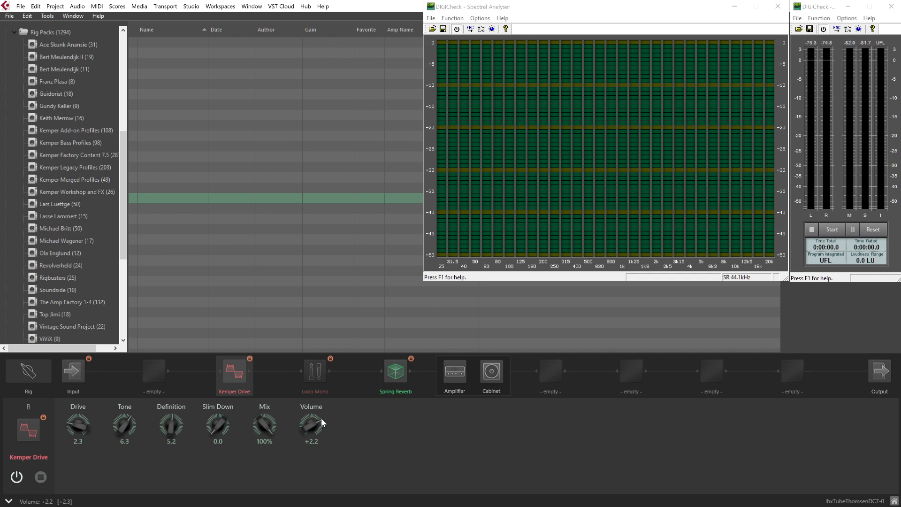
mouse_move(326, 429)
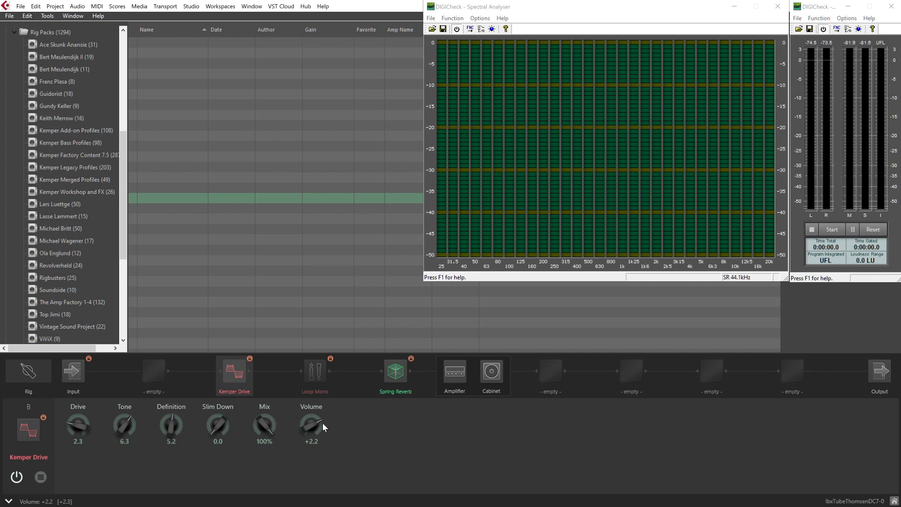
mouse_move(307, 426)
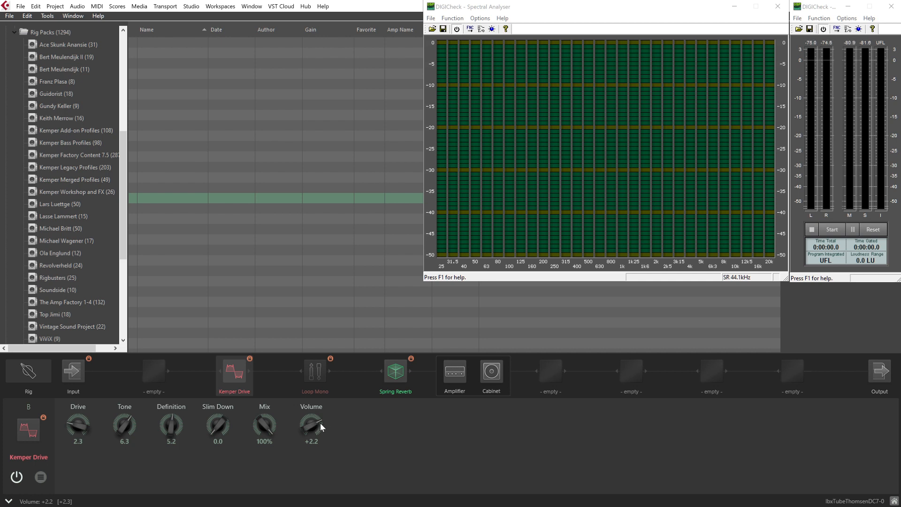
mouse_move(296, 384)
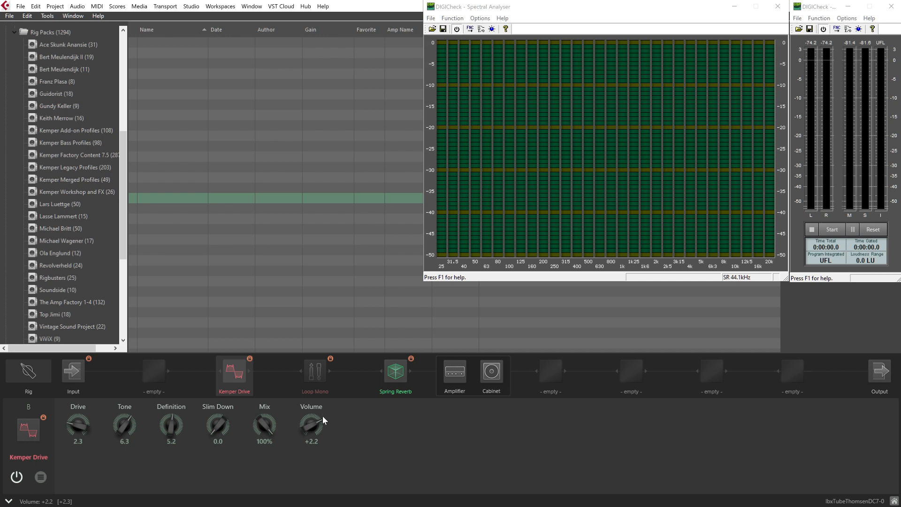
mouse_move(322, 430)
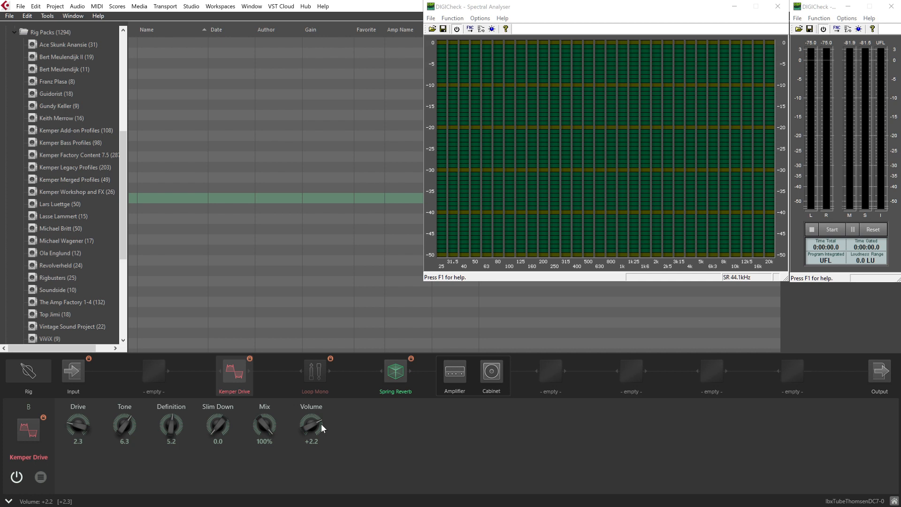
mouse_move(320, 438)
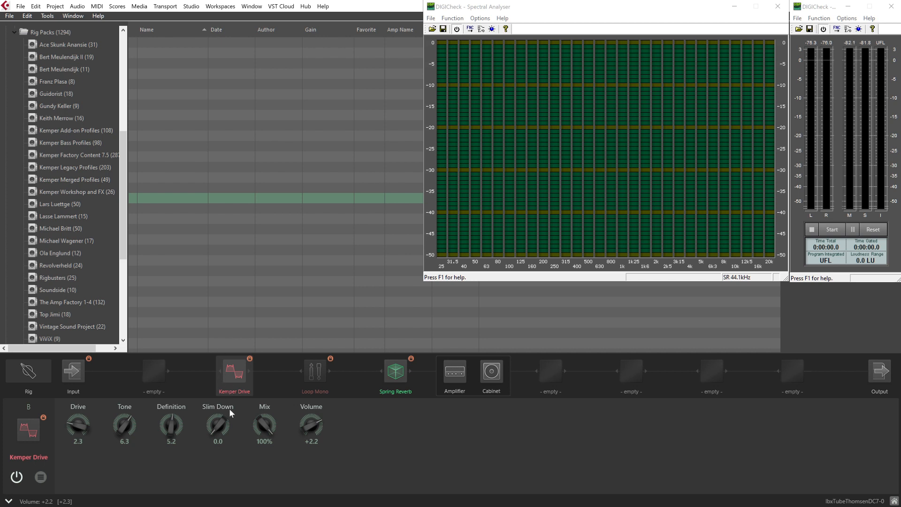
mouse_move(373, 453)
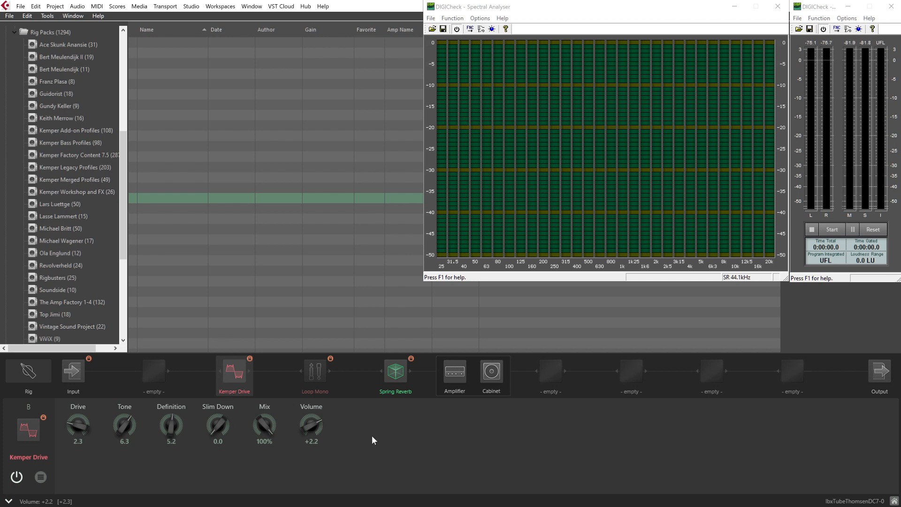